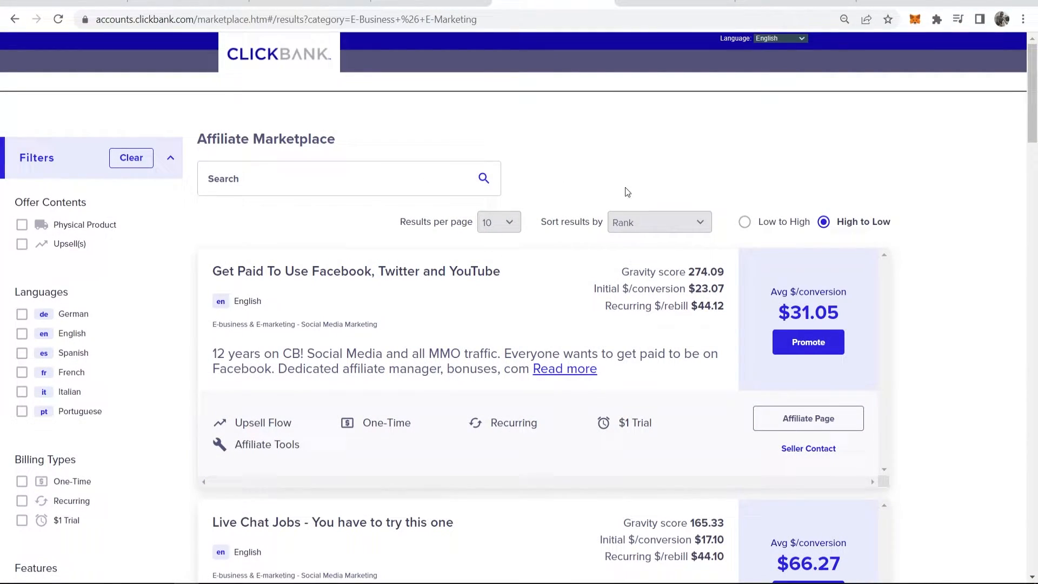
- Scroll the Affiliate Marketplace results down until the Live Chat Jobs listing shows
scroll(down, 3)
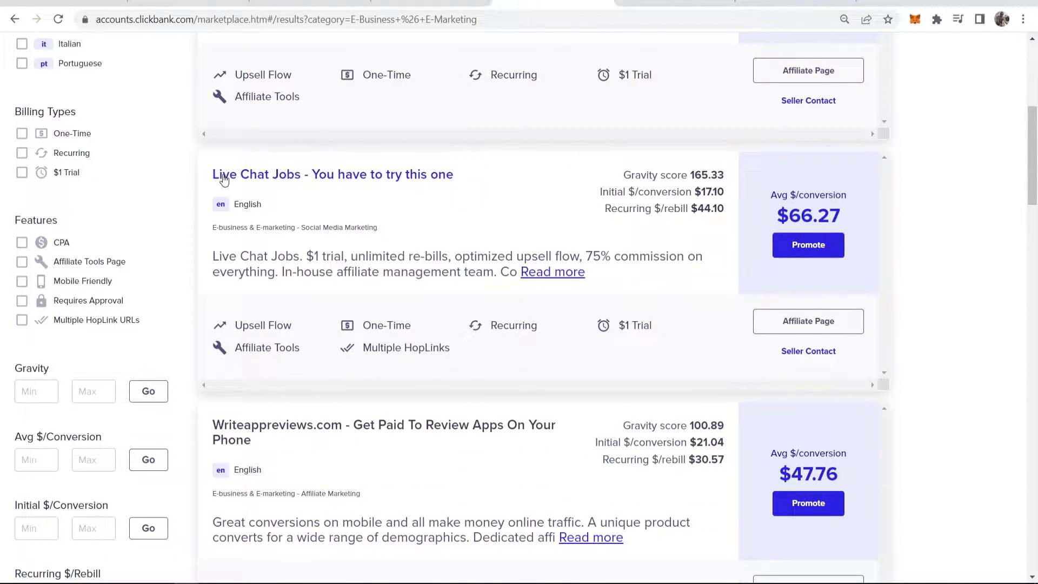
- Open the Live Chat Jobs landing page, pause its video, and bring up Google's homepage
click(332, 174)
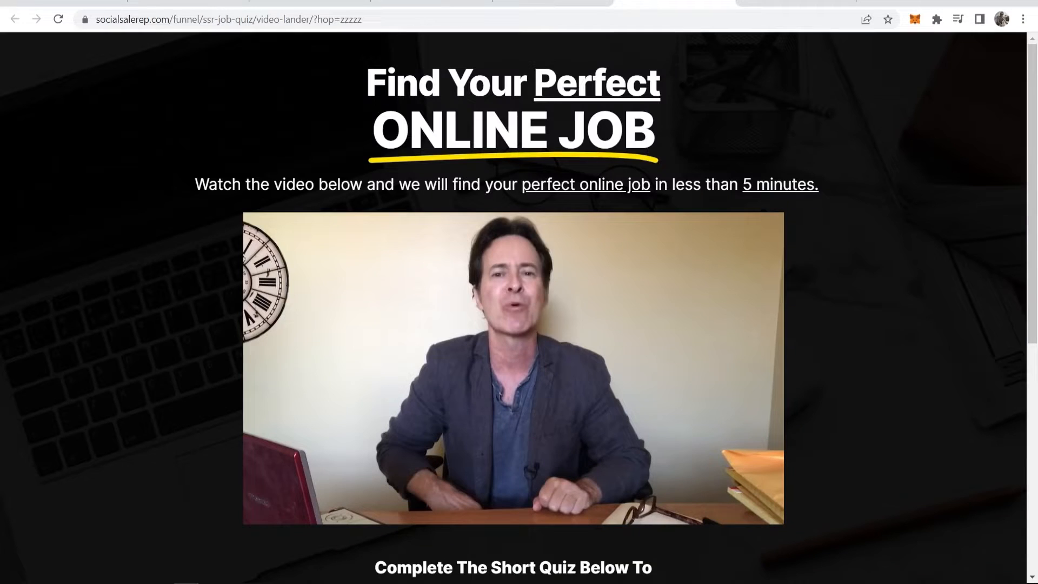
mouse_move(751, 512)
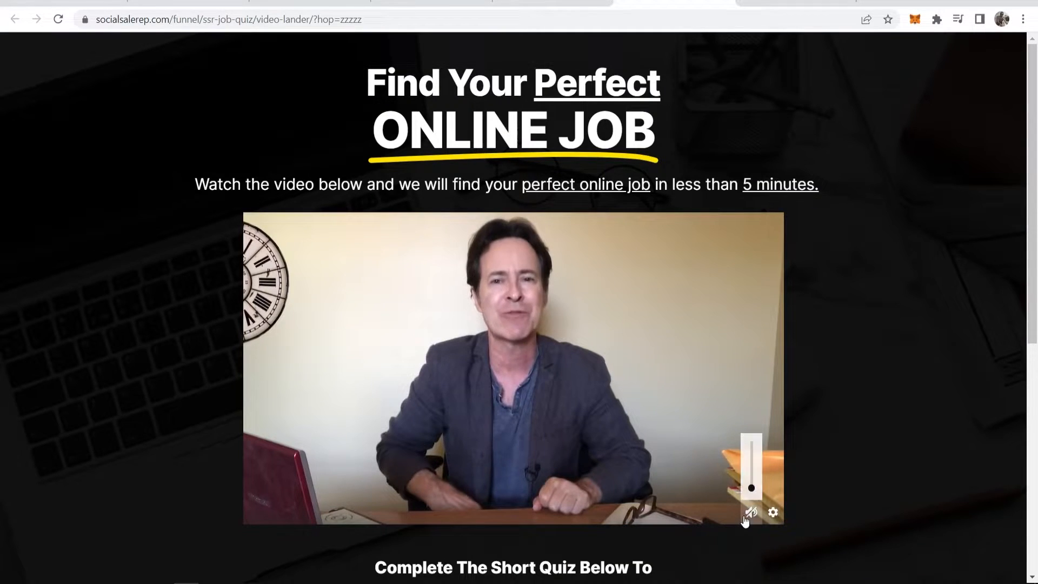
click(751, 512)
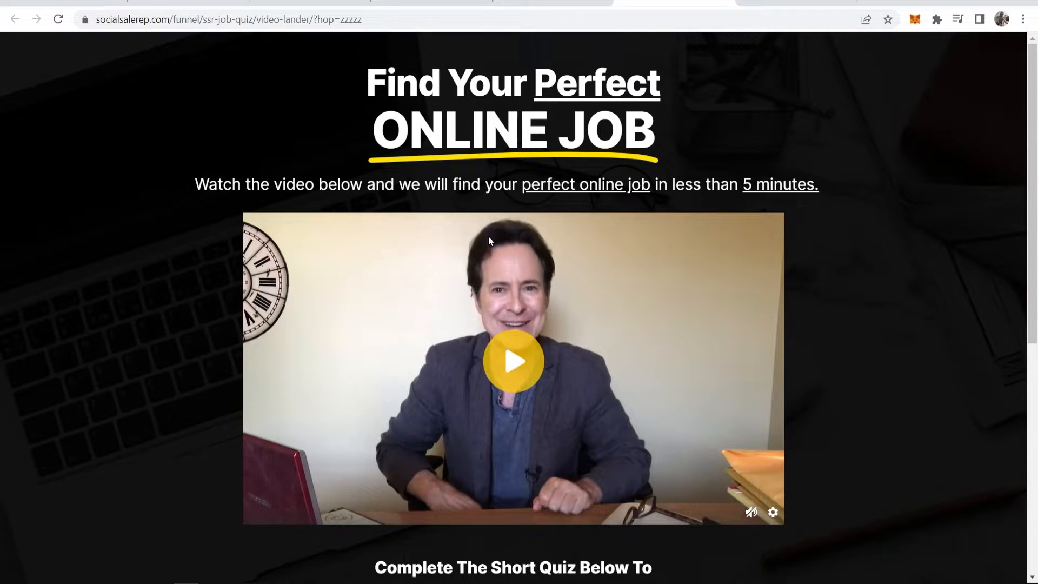
mouse_move(584, 298)
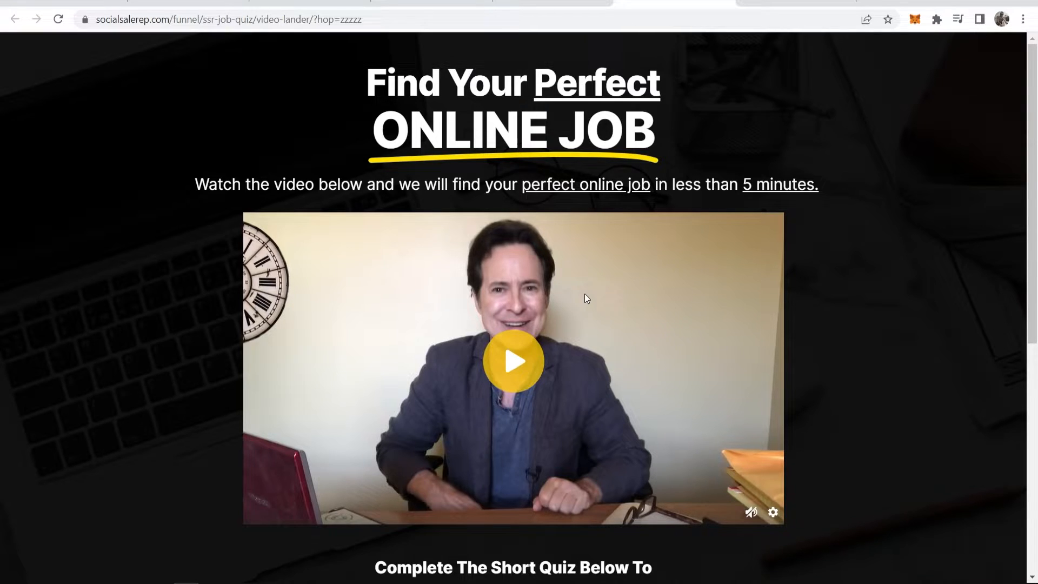
click(512, 361)
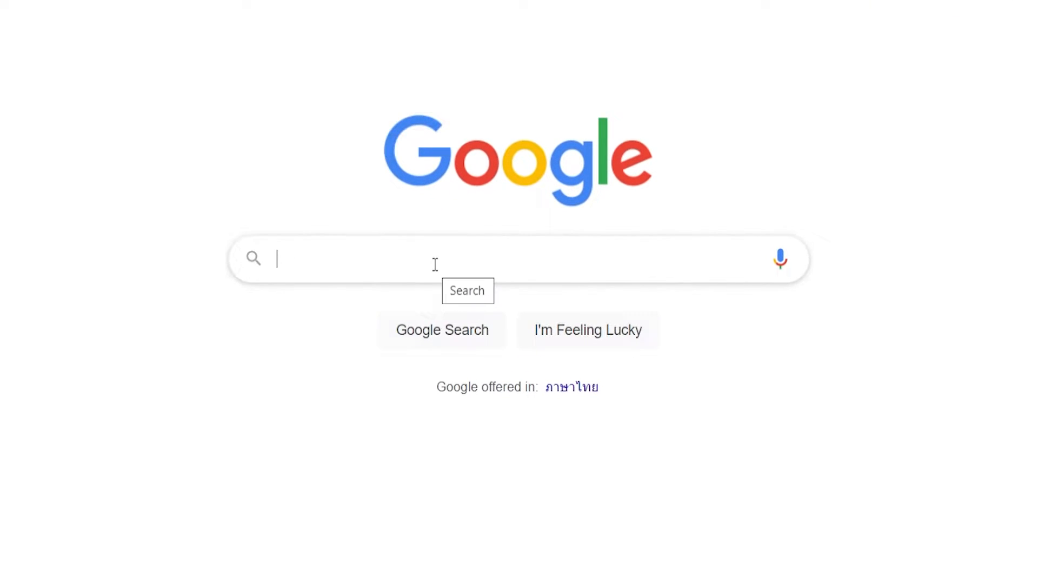
- Search Google for 'chrome web store' and open the official Chrome Web Store result
text(chrome web s)
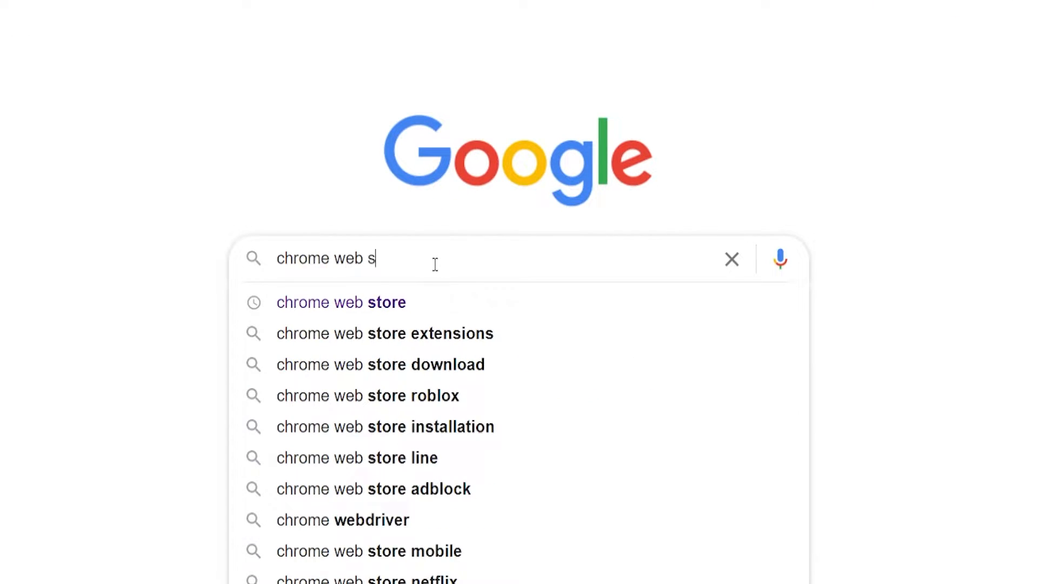
click(342, 303)
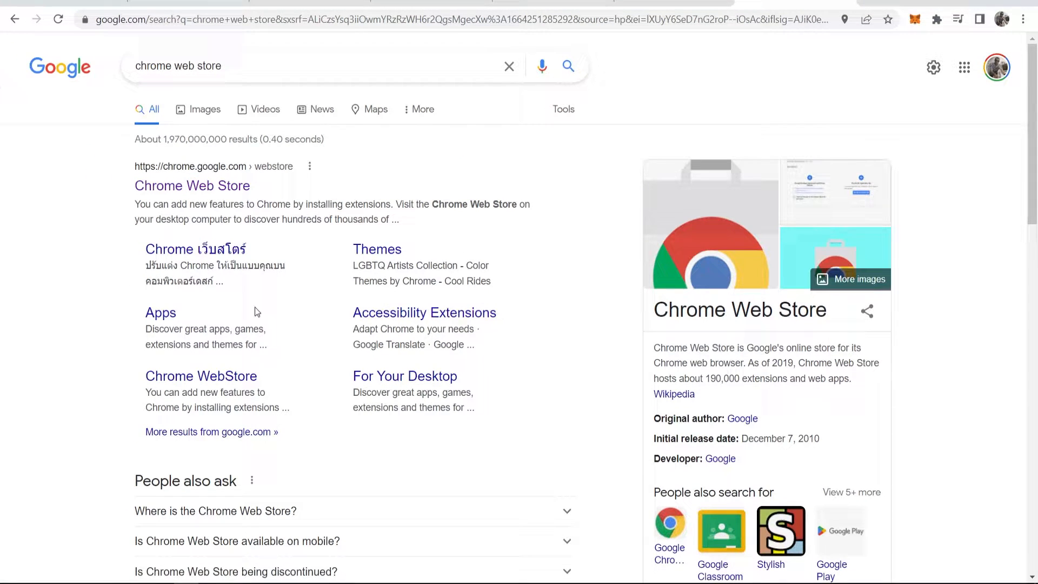
click(193, 185)
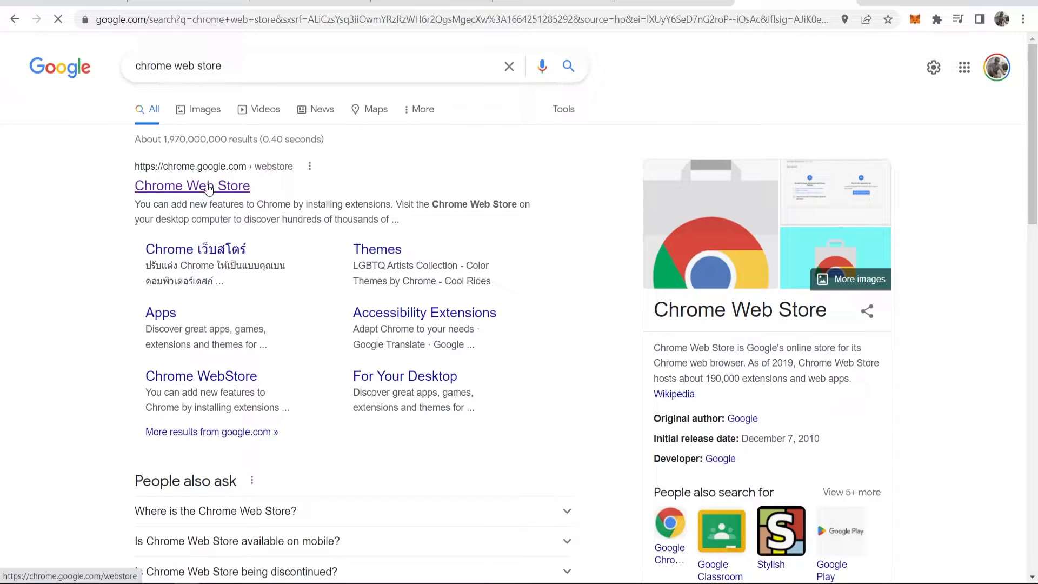
- Search the store for 'video downloader' and limit results to Extensions
click(192, 185)
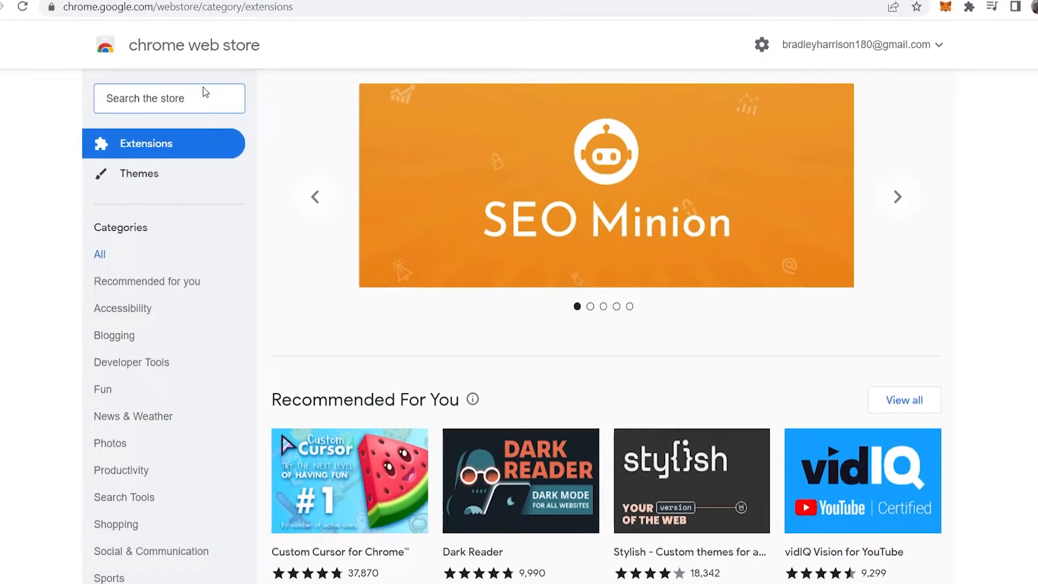
text(video downloader)
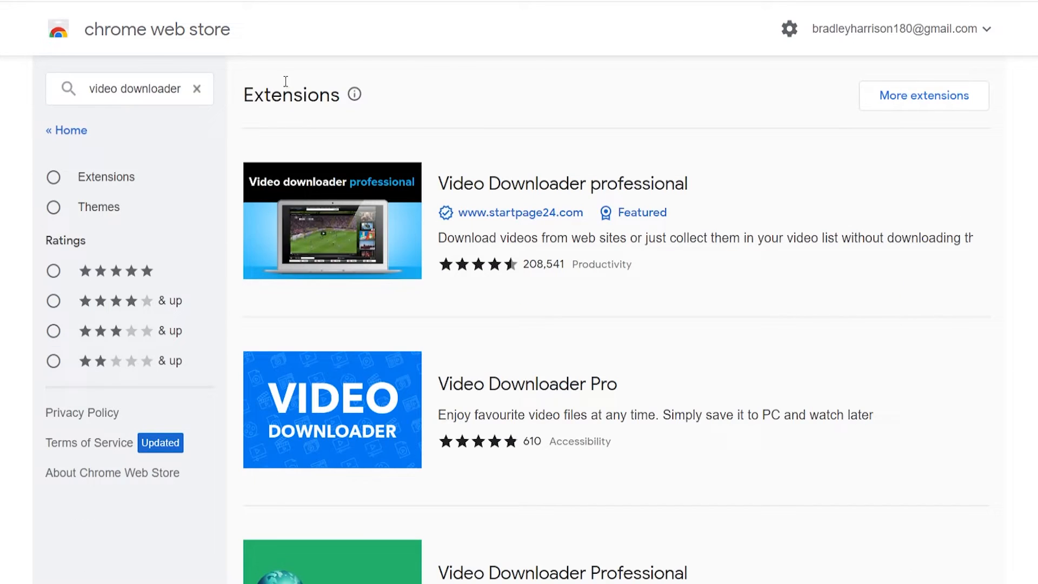
mouse_move(860, 82)
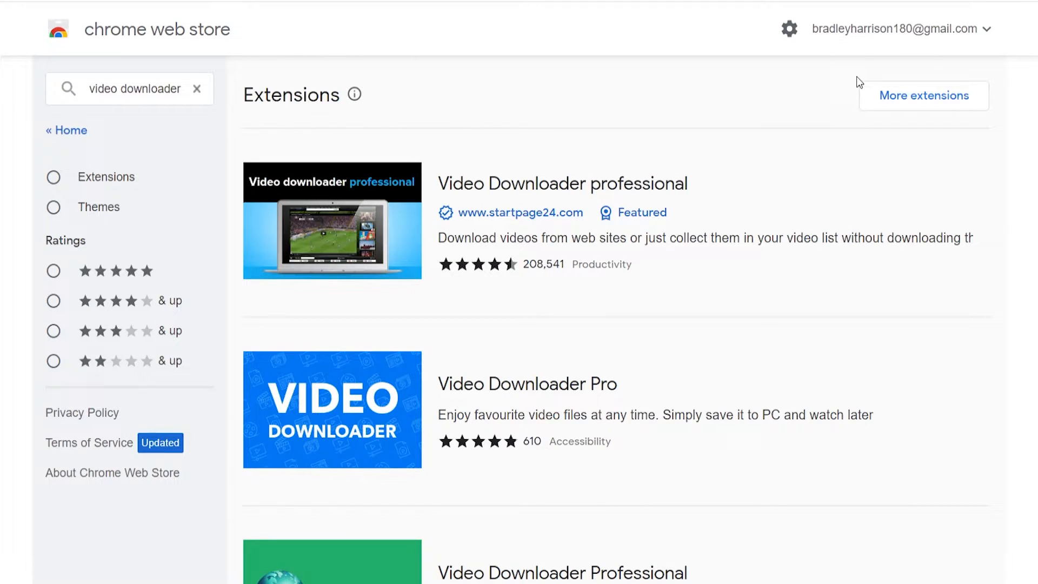
click(53, 176)
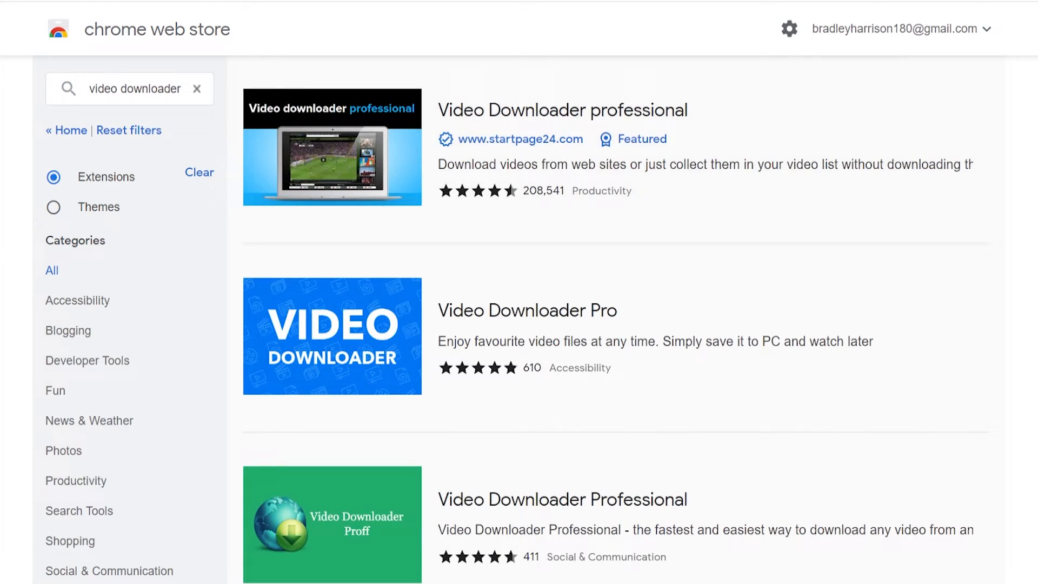
scroll(down, 3)
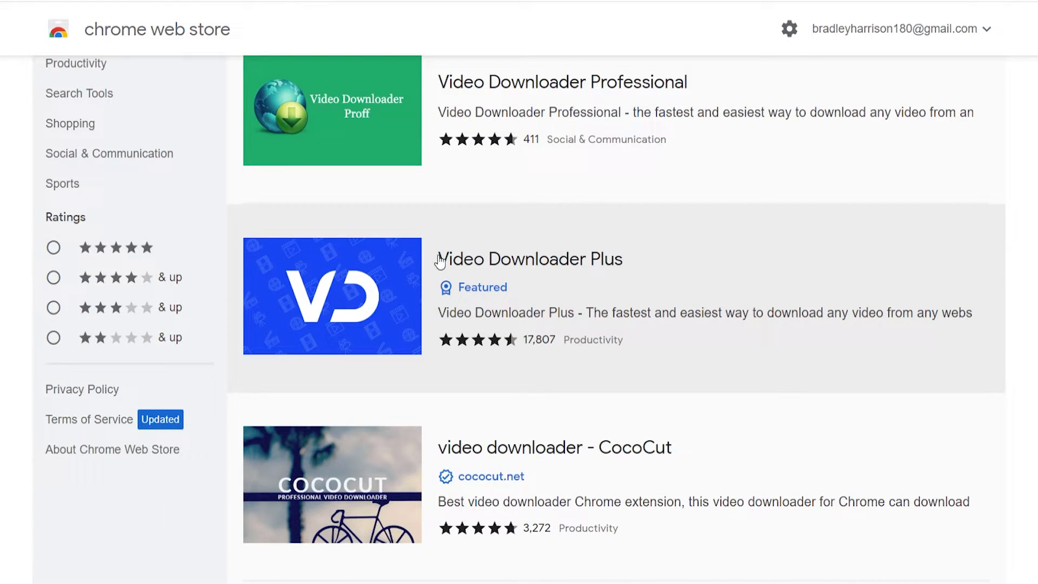
- Open Video Downloader Plus and add it to Chrome
click(529, 258)
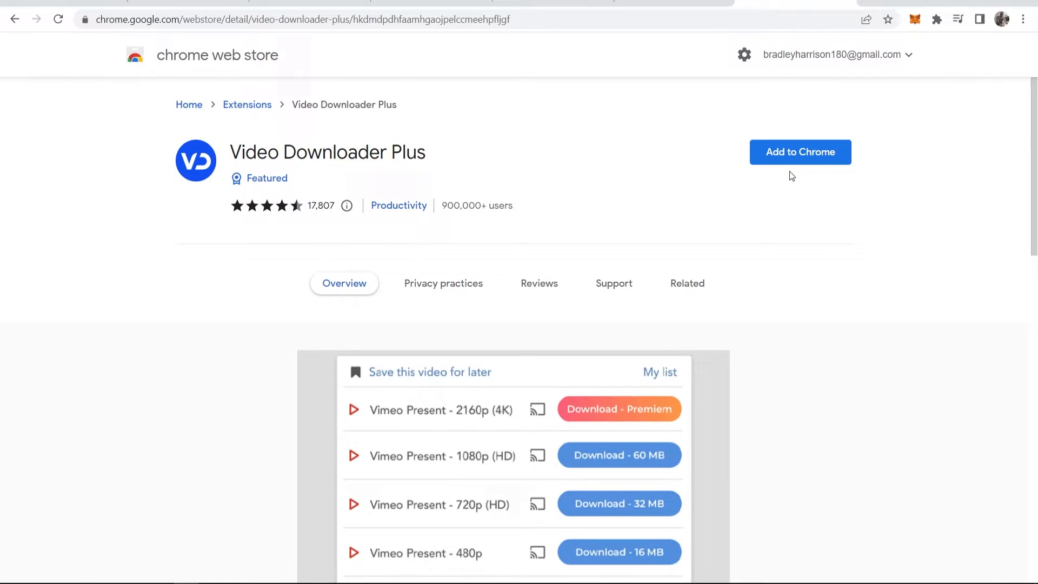
click(800, 151)
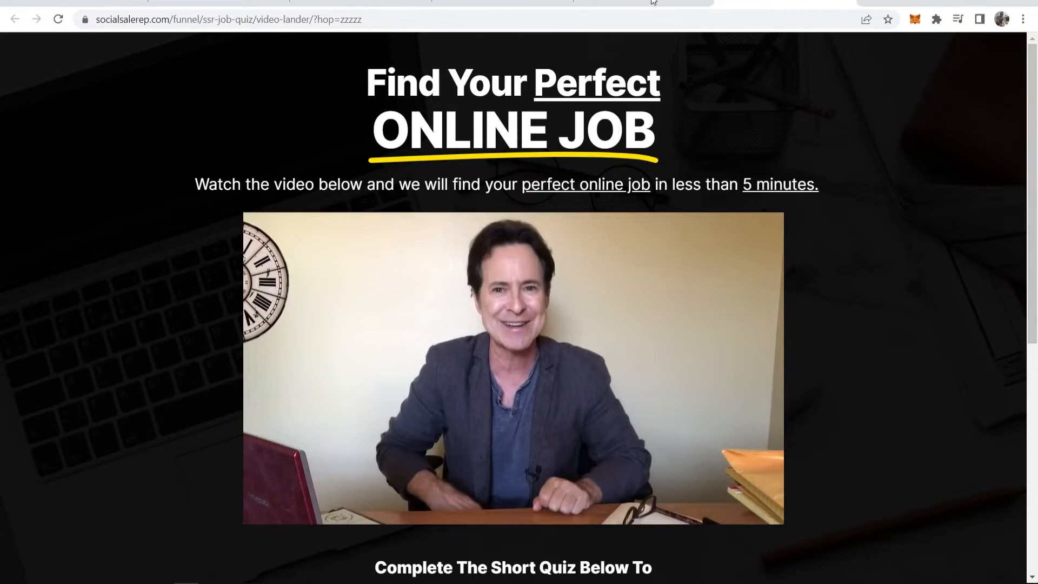
- Return to the landing page and show the videos Video Downloader Plus detects there
click(57, 19)
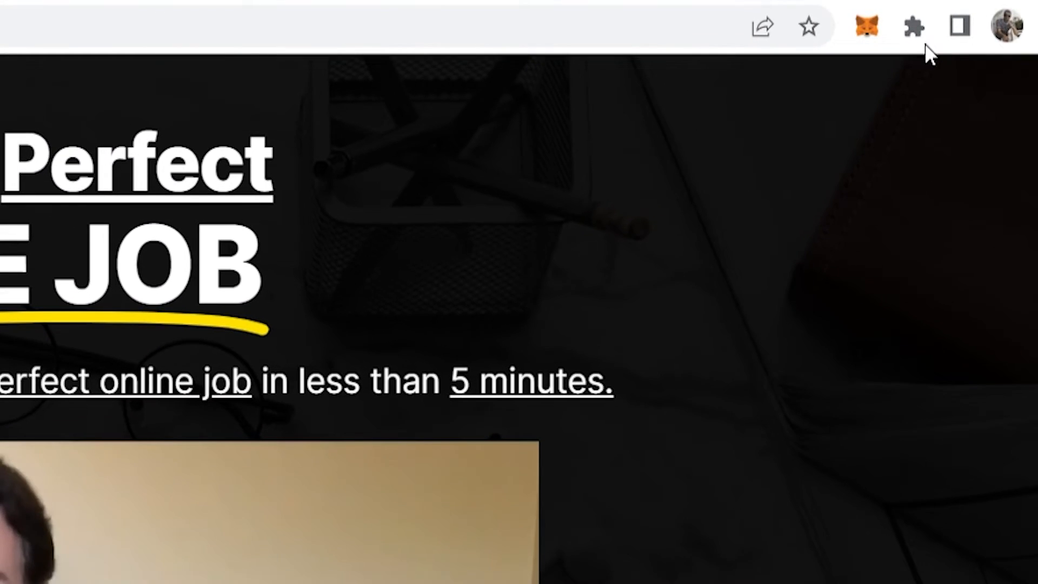
click(912, 25)
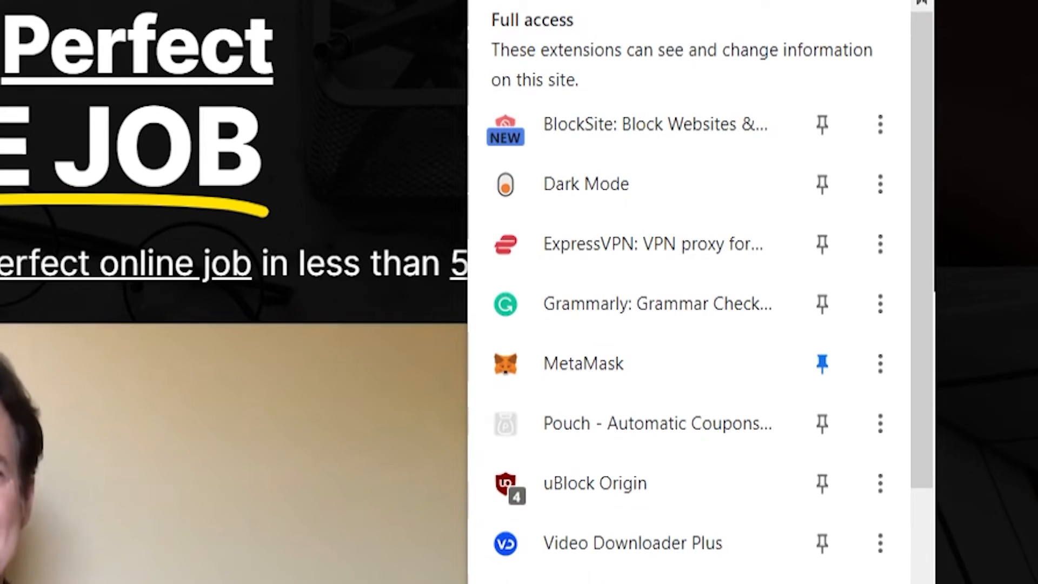
mouse_move(715, 499)
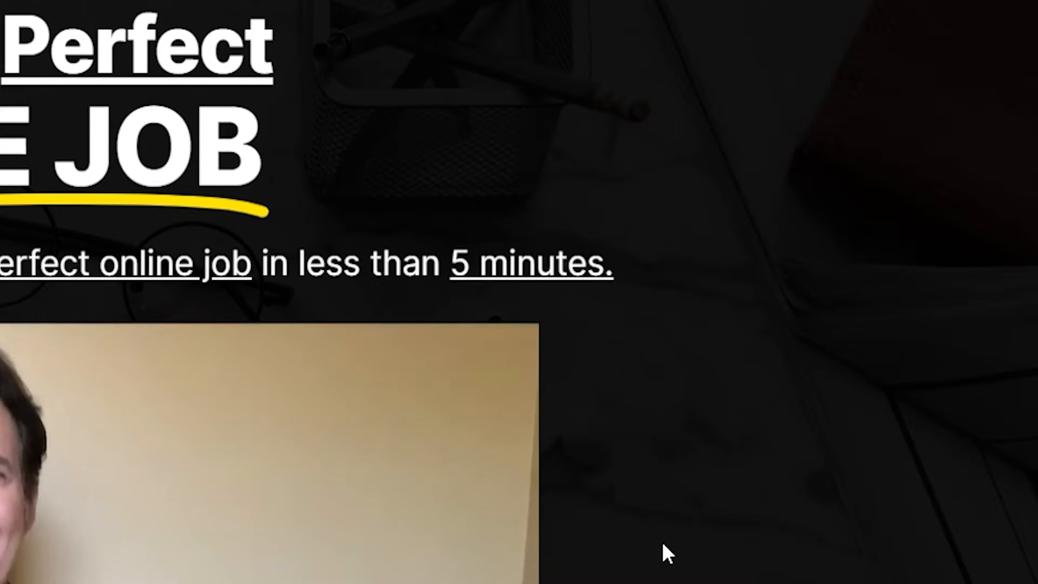
click(866, 23)
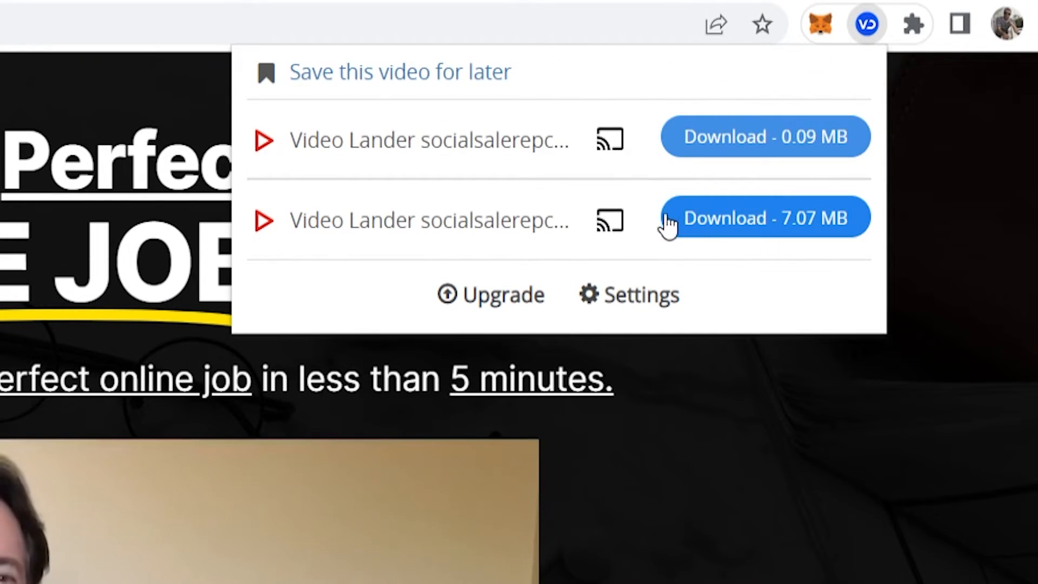
mouse_move(784, 237)
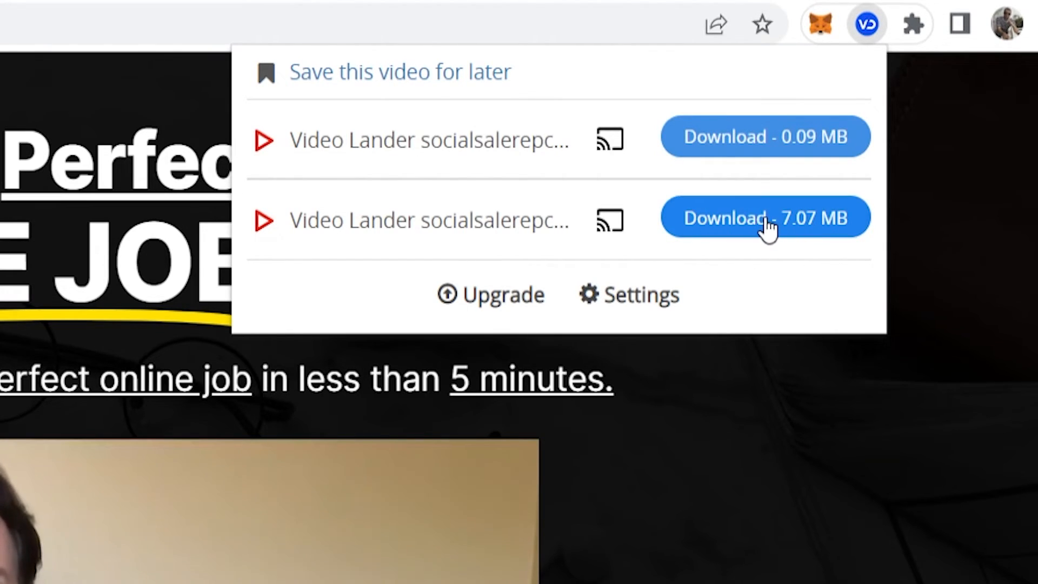
- Download the landing page's larger 7.07 MB video as an MP4
click(764, 217)
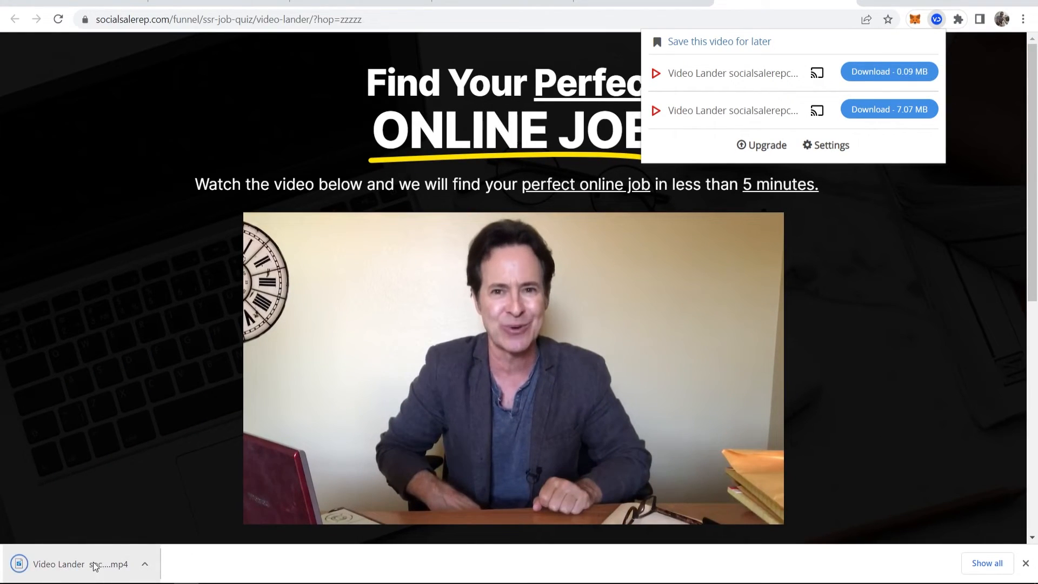